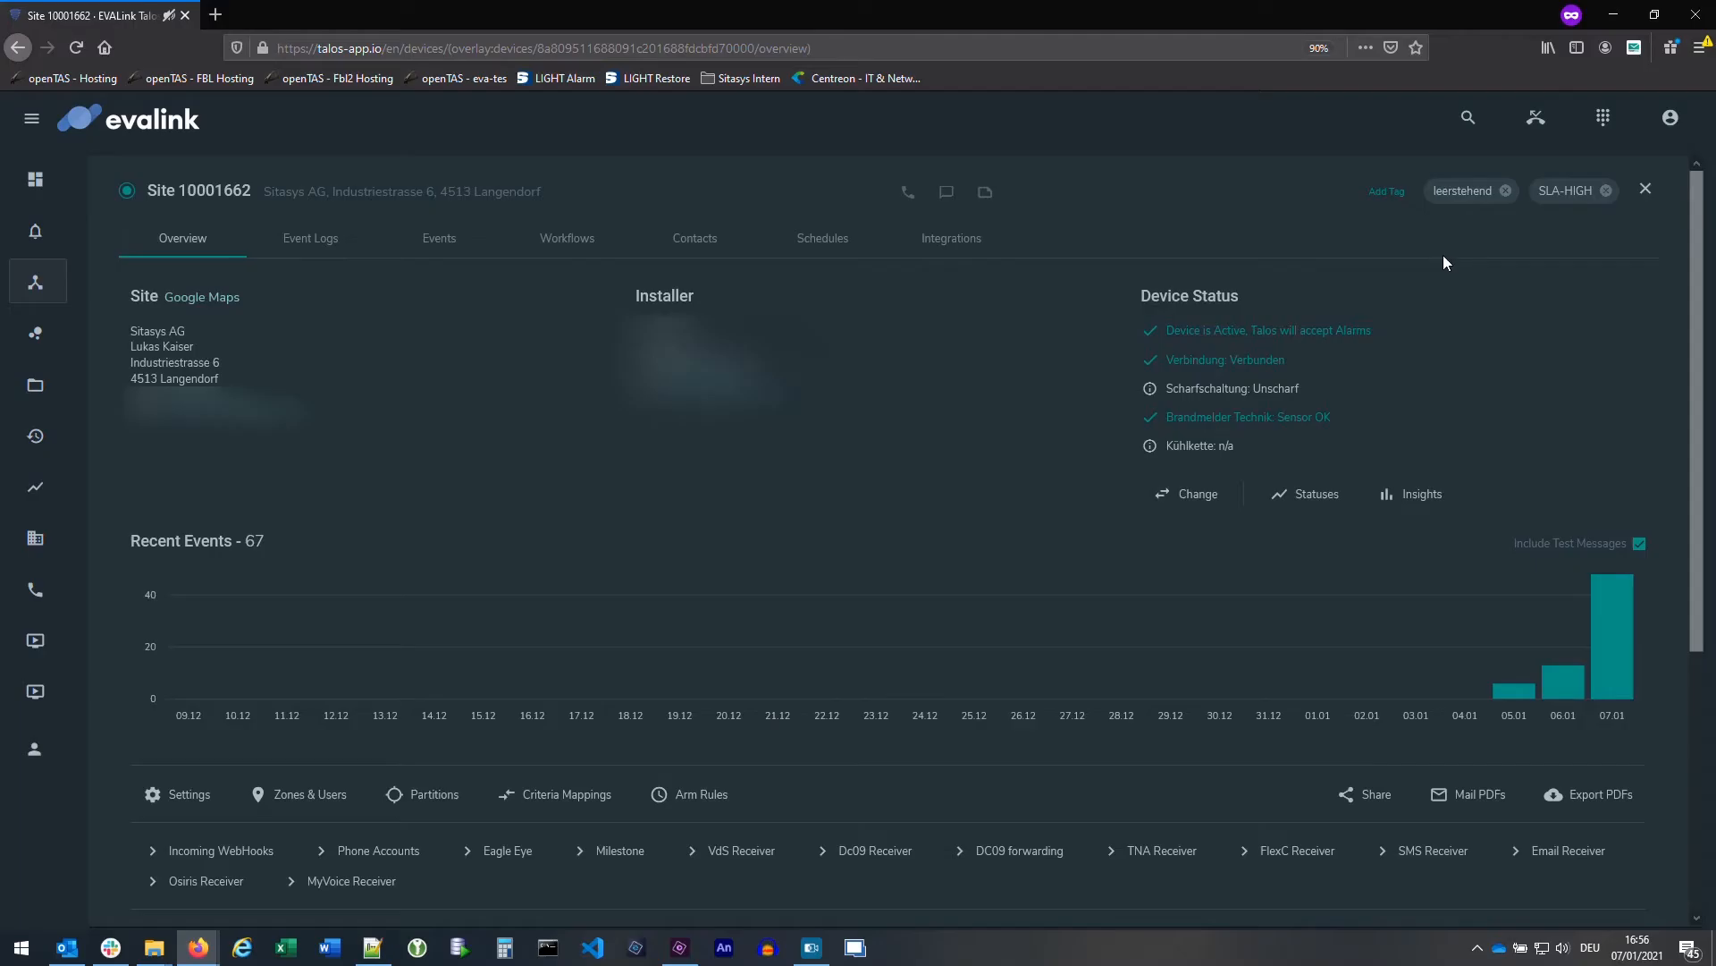
{"action": "mouse_move", "coordinate": [342, 336]}
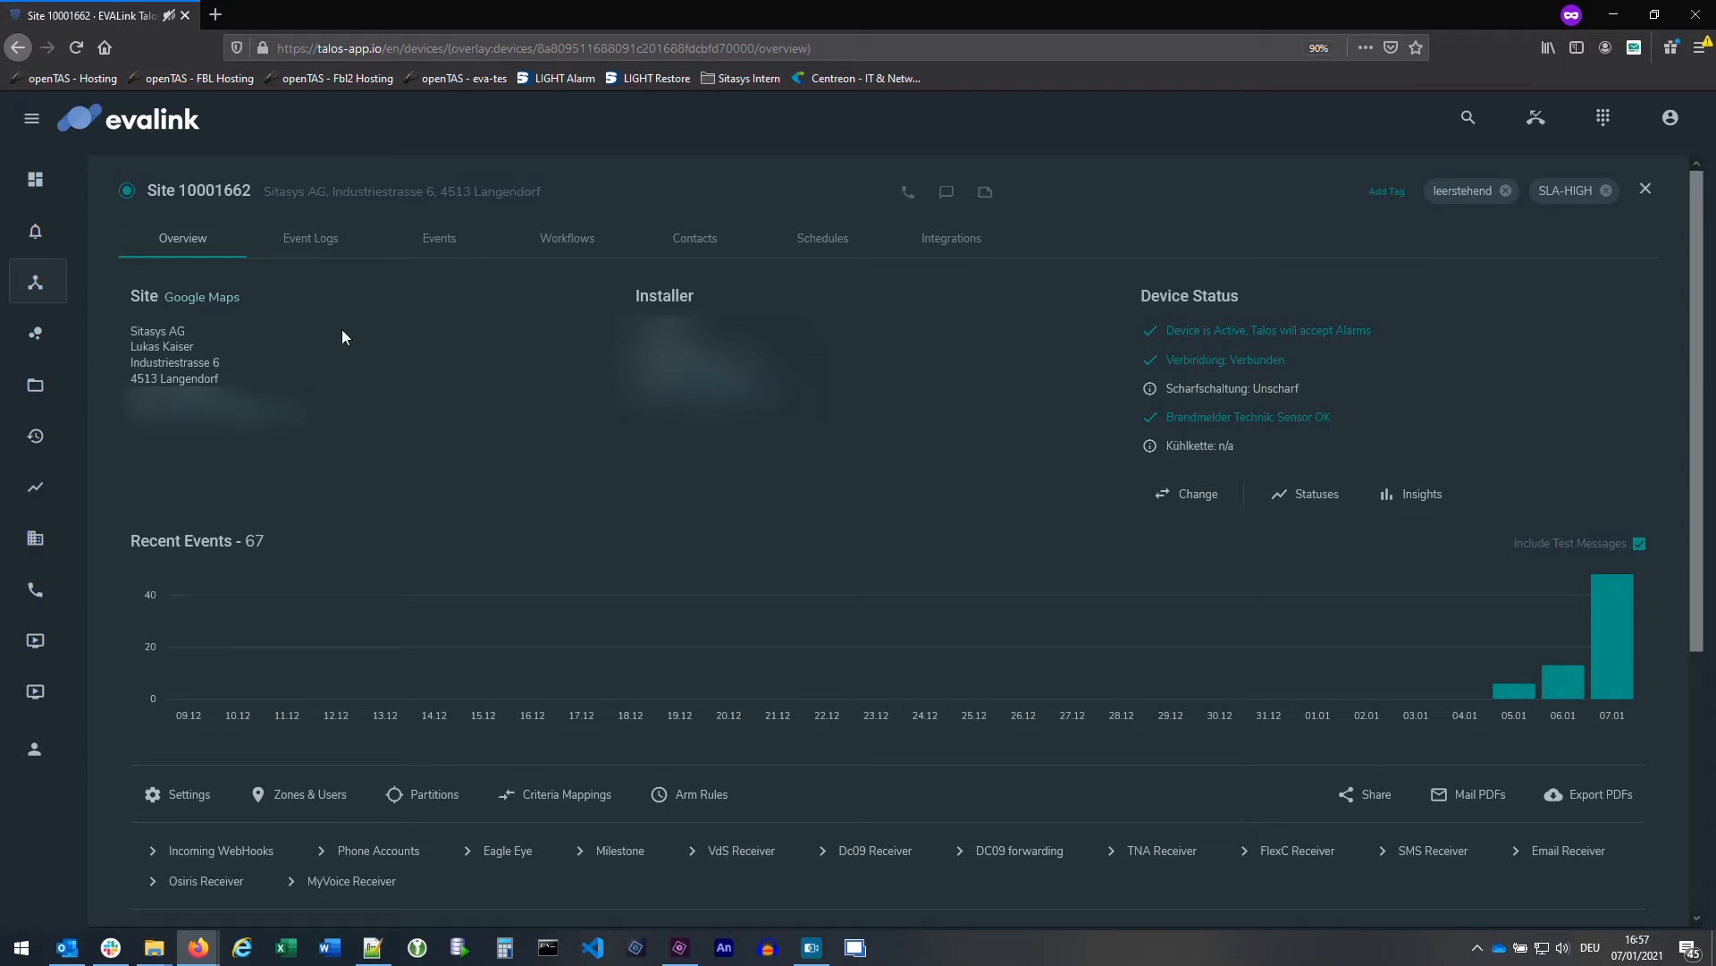
- Set the site's Eagle Eye camera analytics alarm type to Line Crossing/People Counting
{"action": "left_click", "coordinate": [951, 238]}
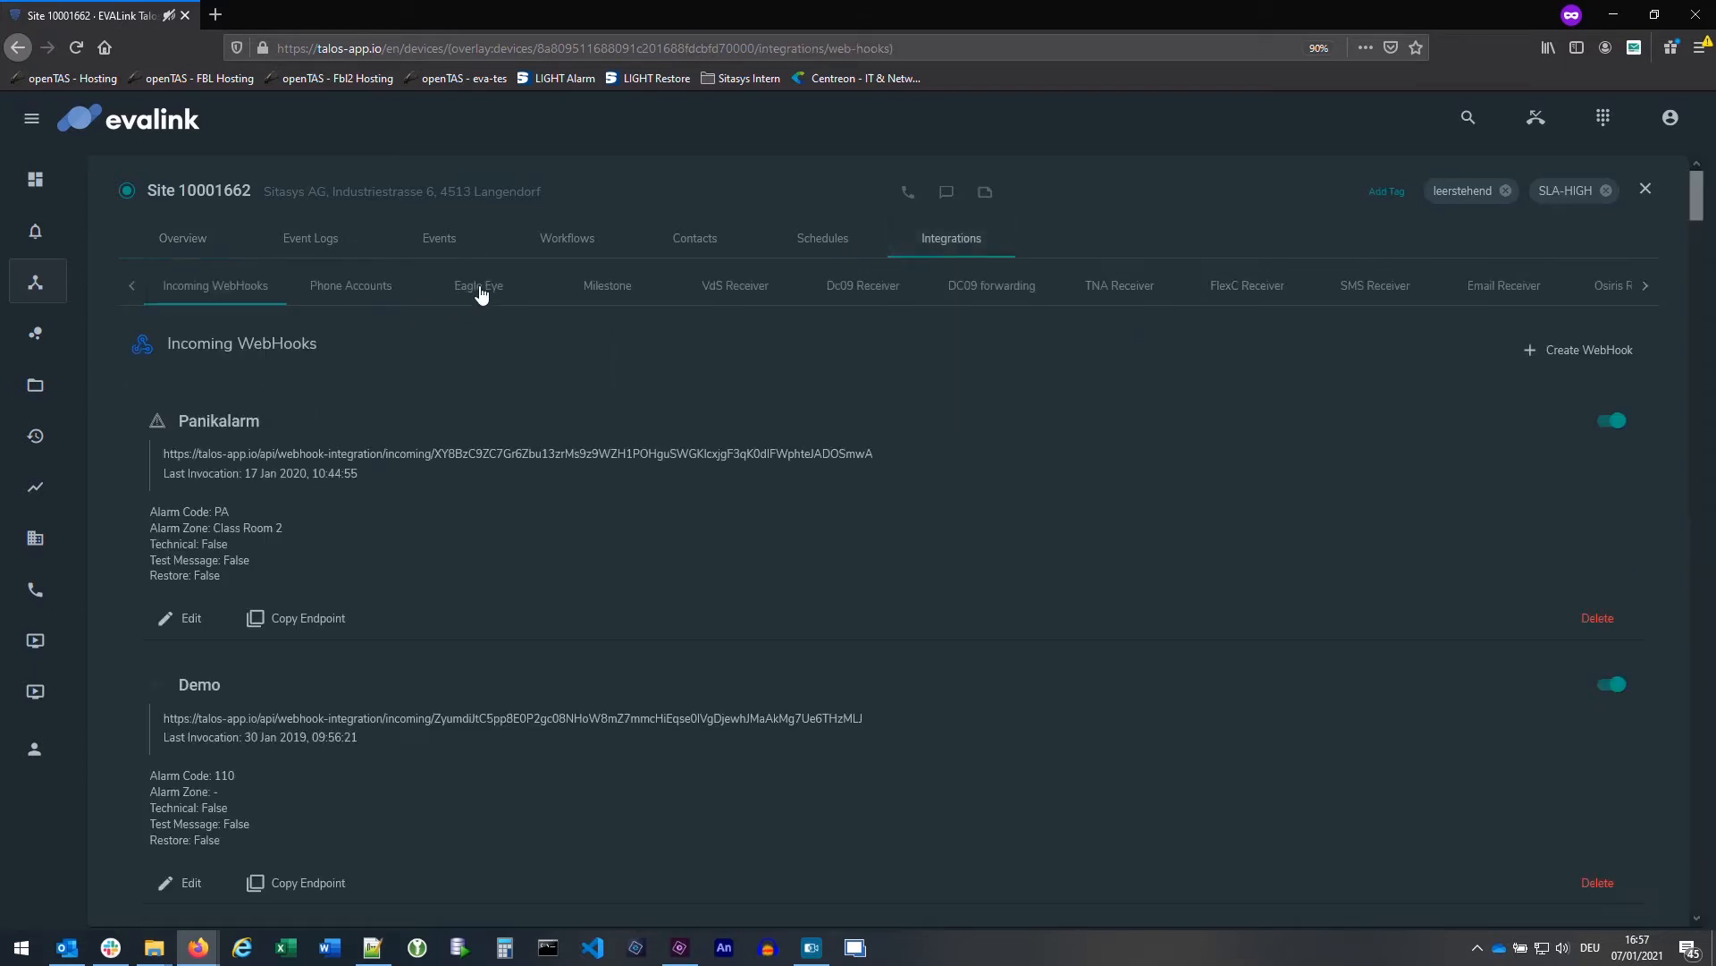
{"action": "left_click", "coordinate": [478, 284]}
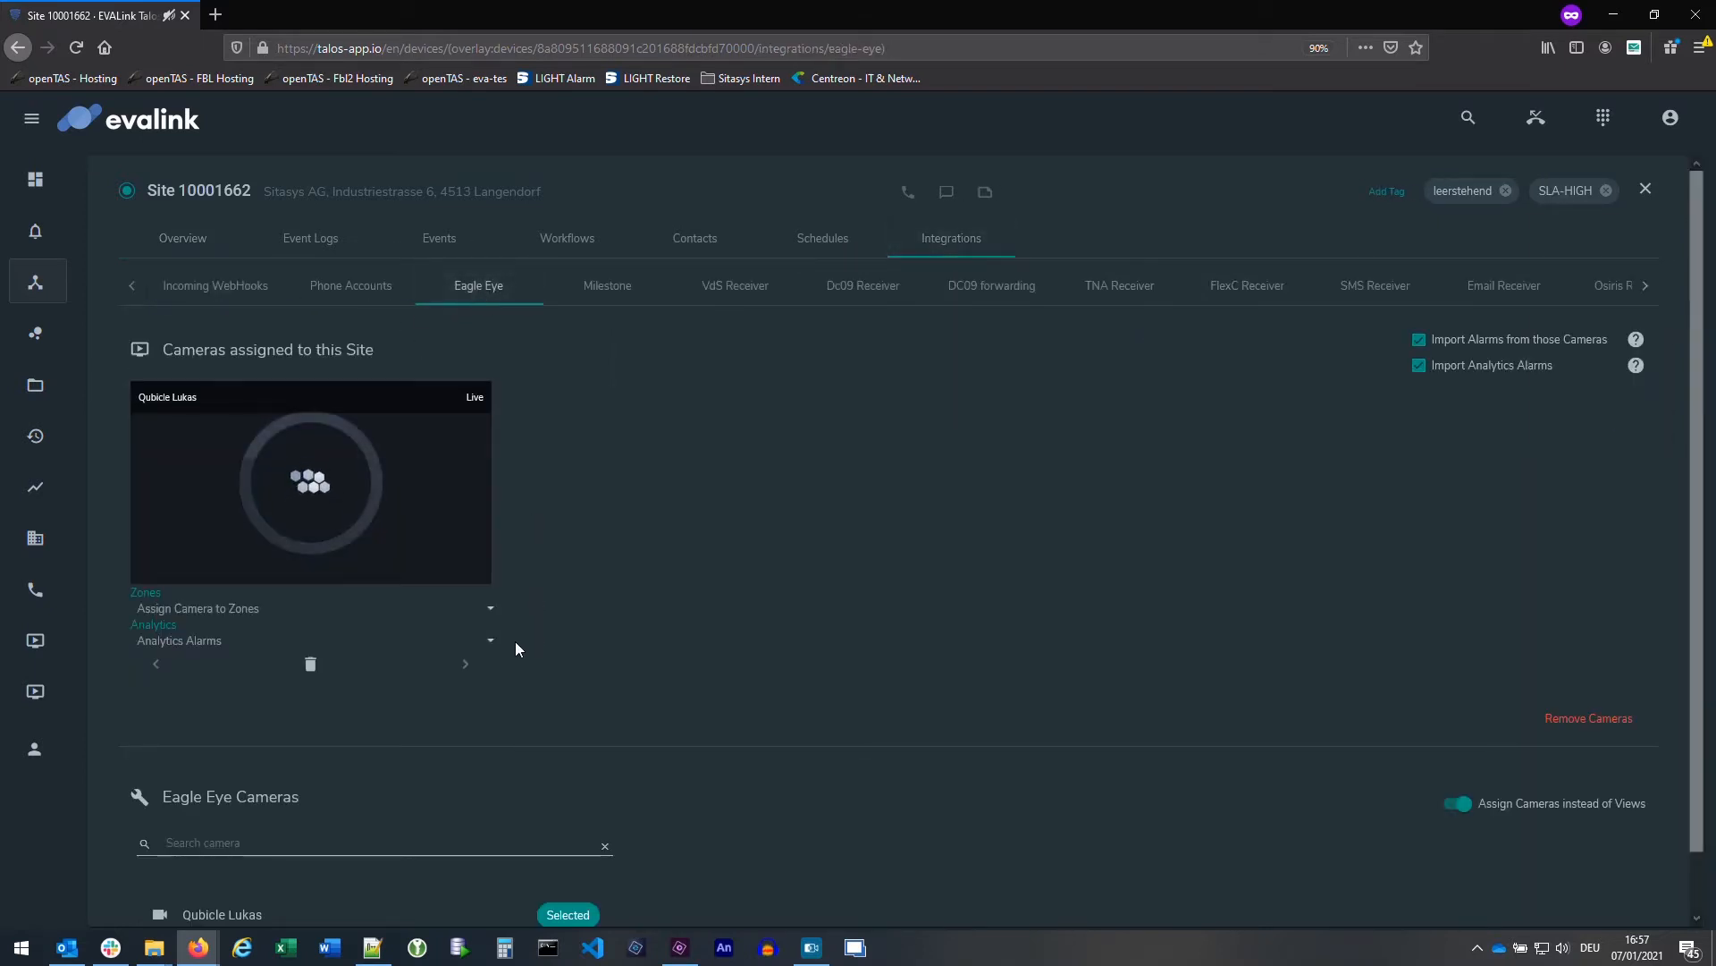
{"action": "left_click", "coordinate": [489, 640]}
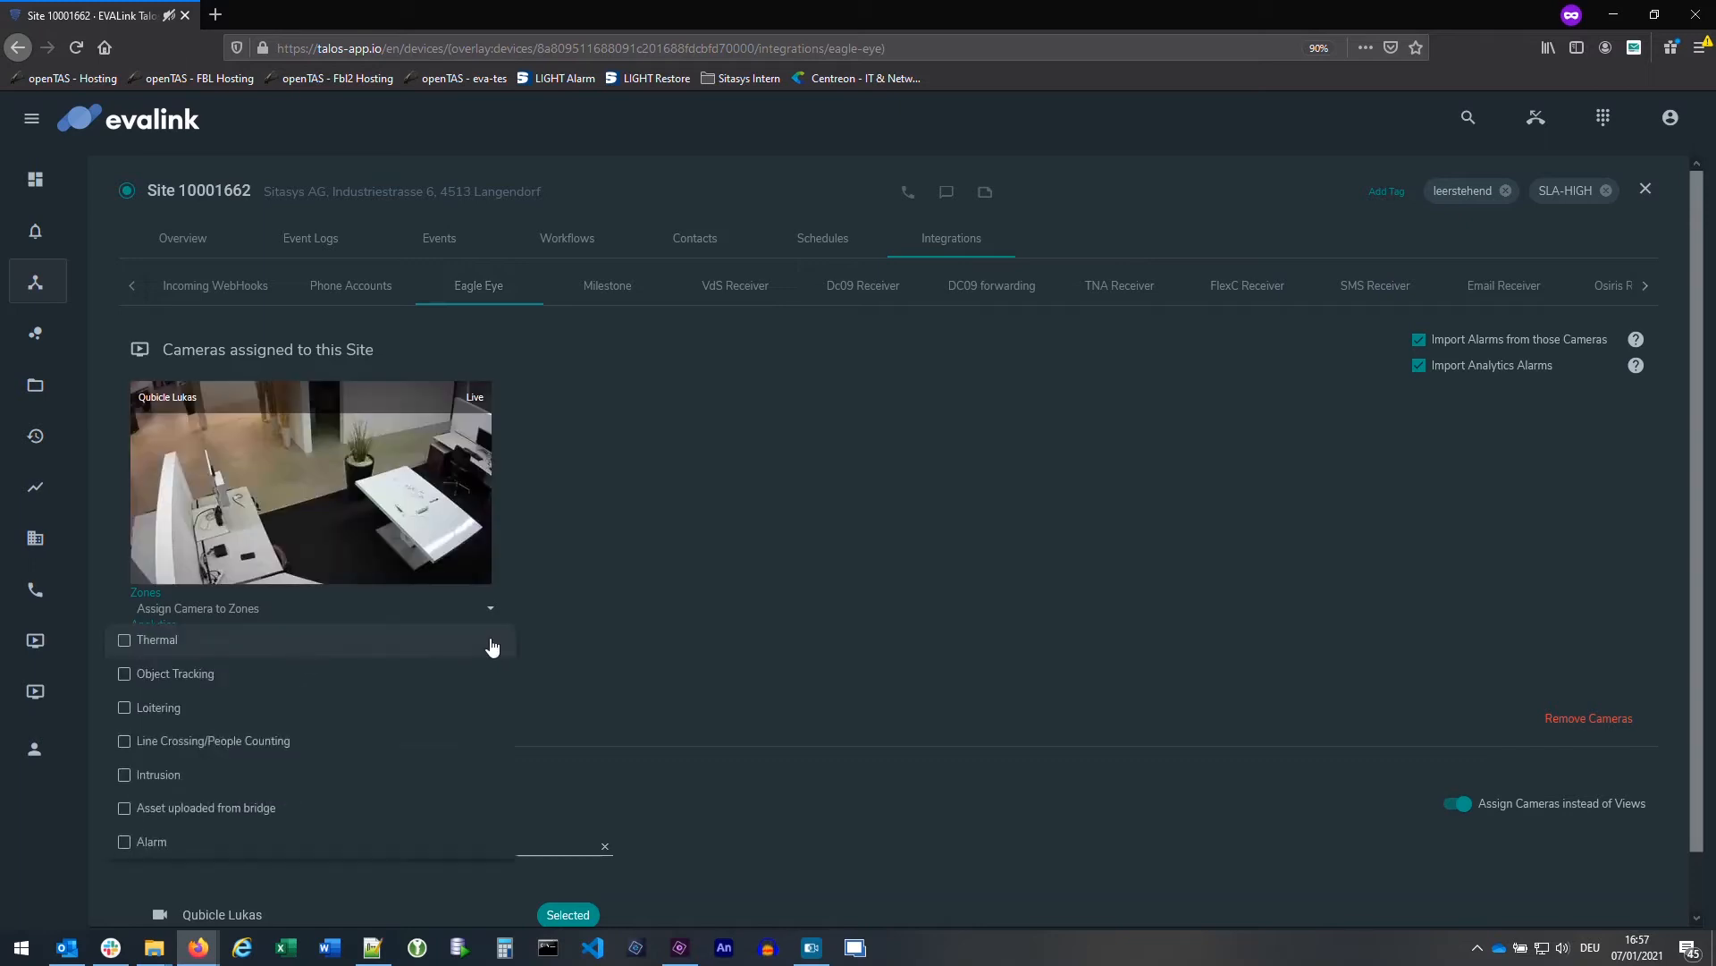
{"action": "left_click", "coordinate": [123, 740]}
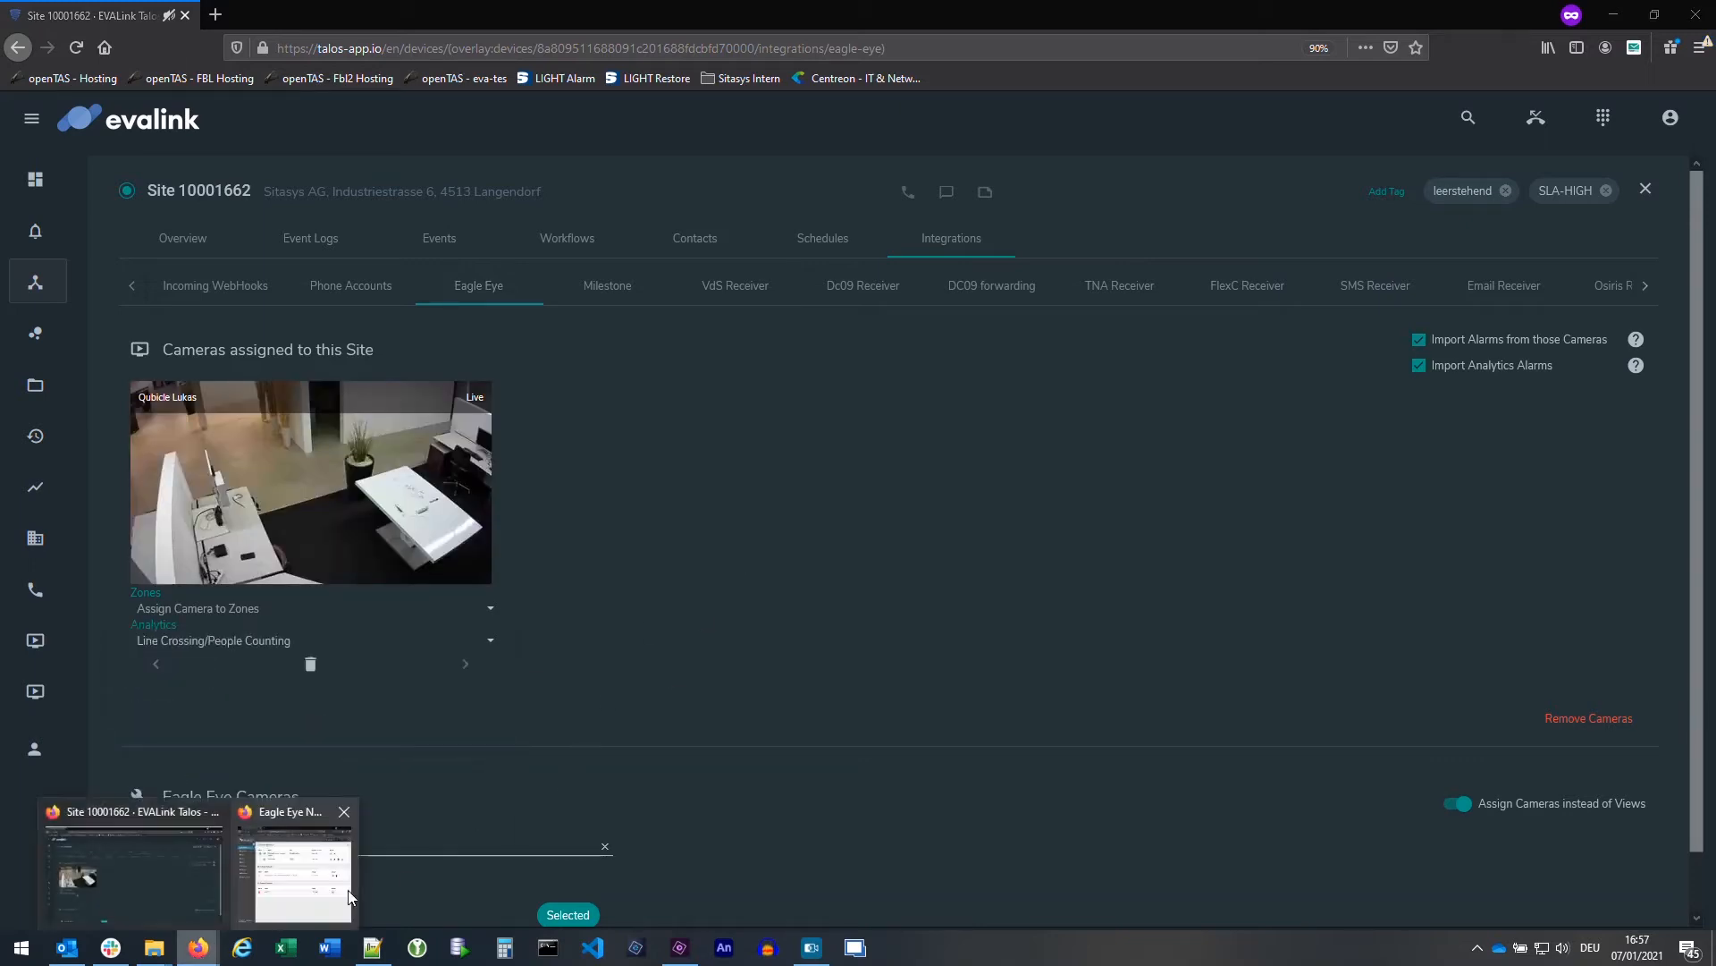
- Enable Line Crossing analytics for the Qubicle Lukas camera in Eagle Eye Networks
{"action": "left_click", "coordinate": [296, 870]}
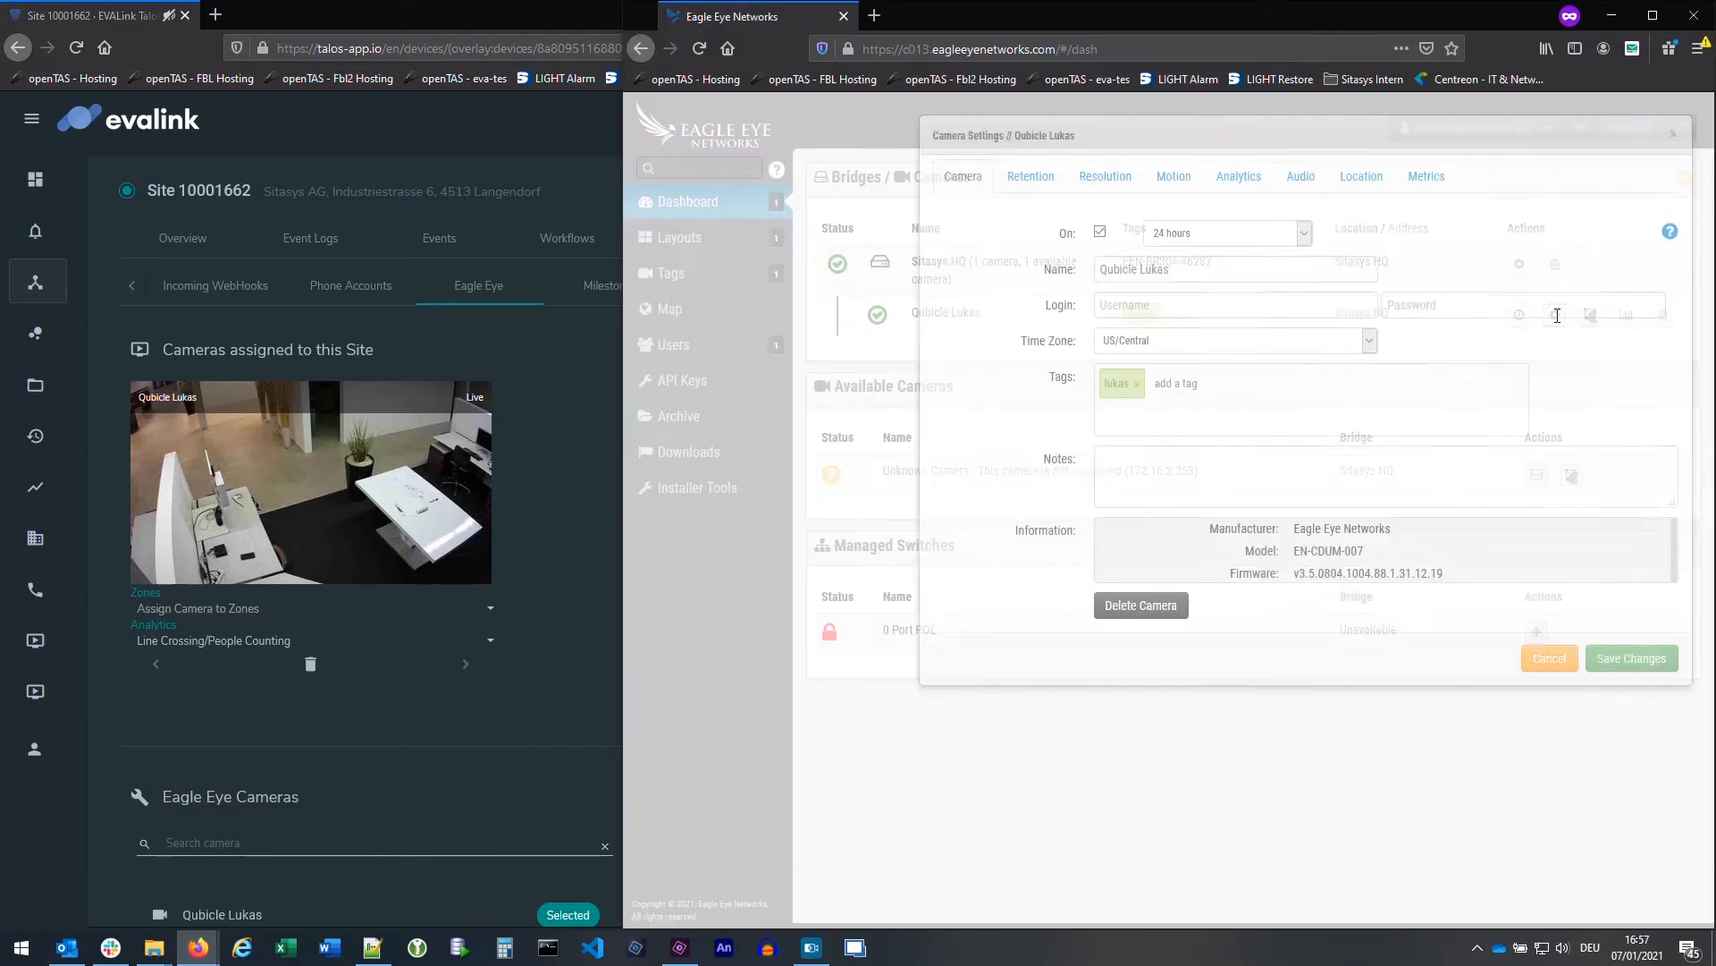
{"action": "left_click", "coordinate": [1239, 175]}
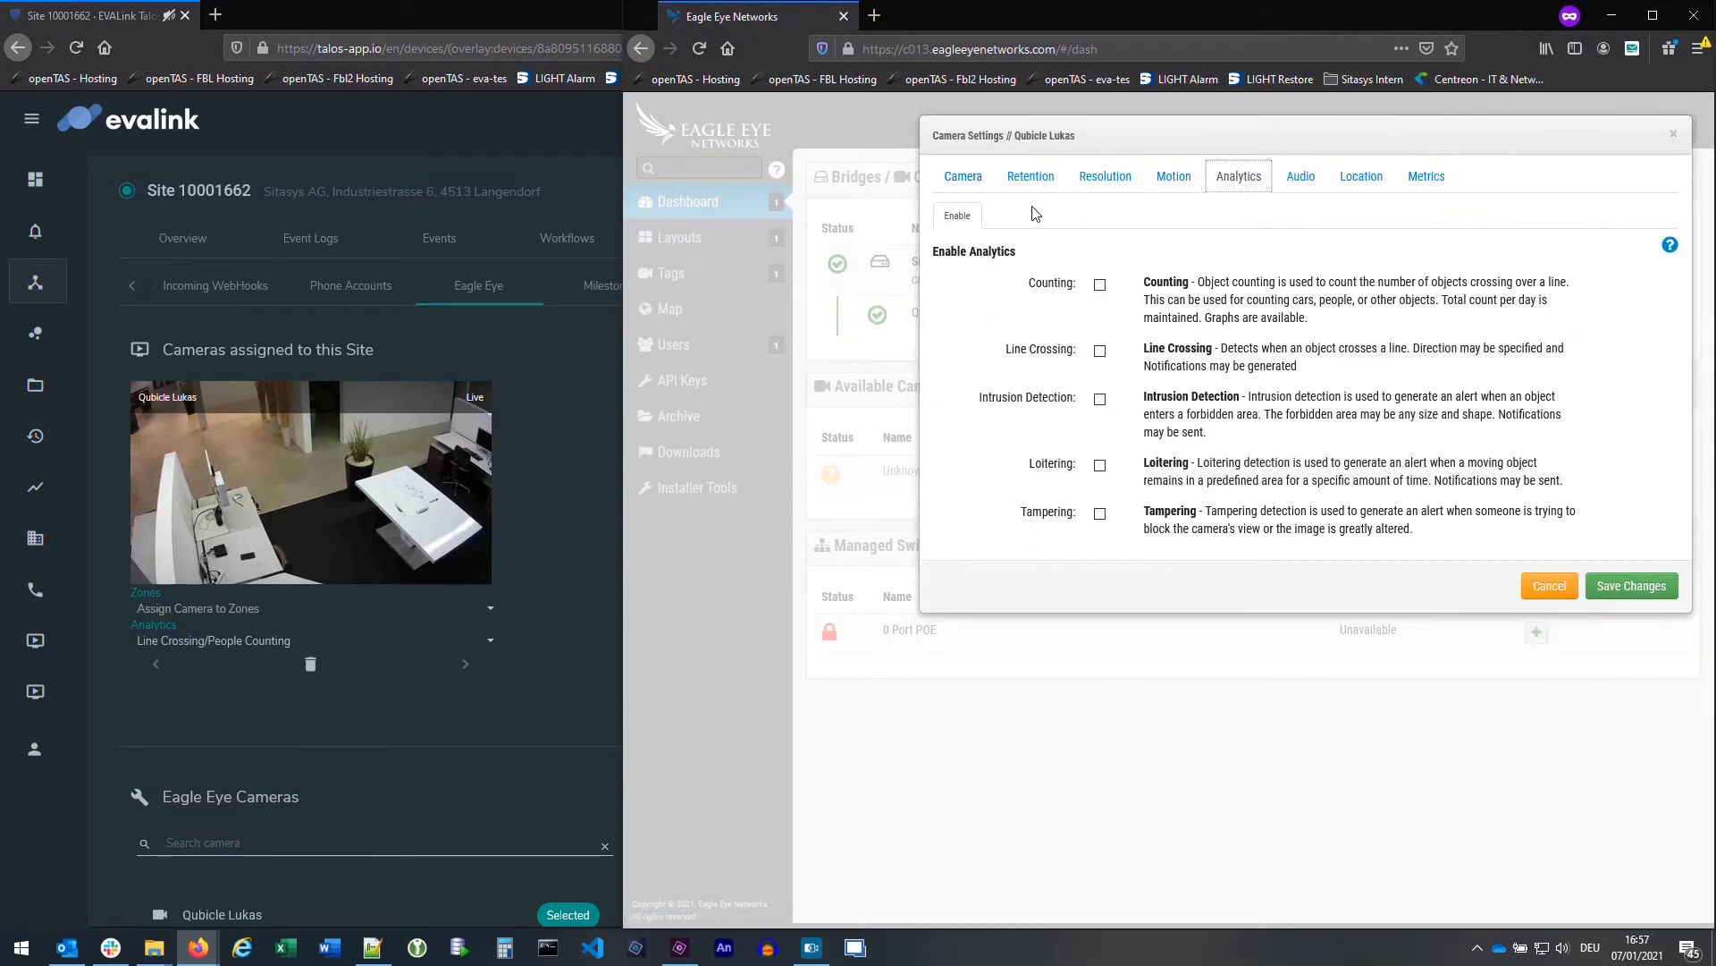
{"action": "left_click", "coordinate": [1101, 443]}
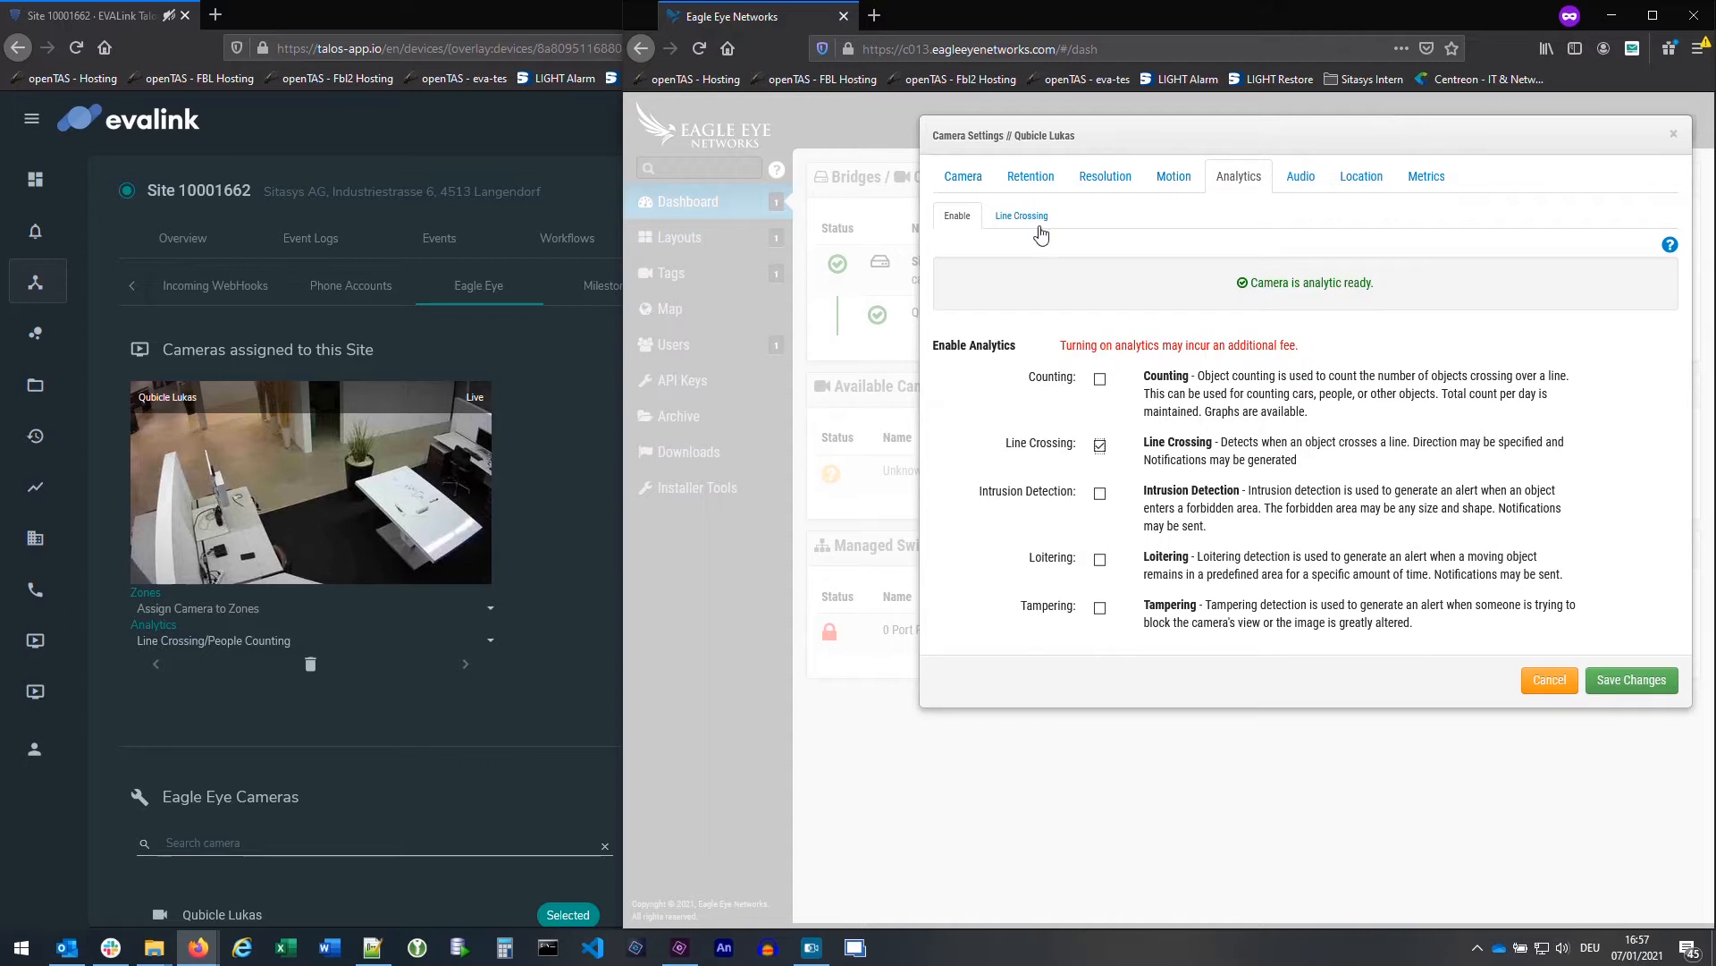
- Add a crossing line with reversed direction and save the line crossing settings
{"action": "left_click", "coordinate": [1020, 215]}
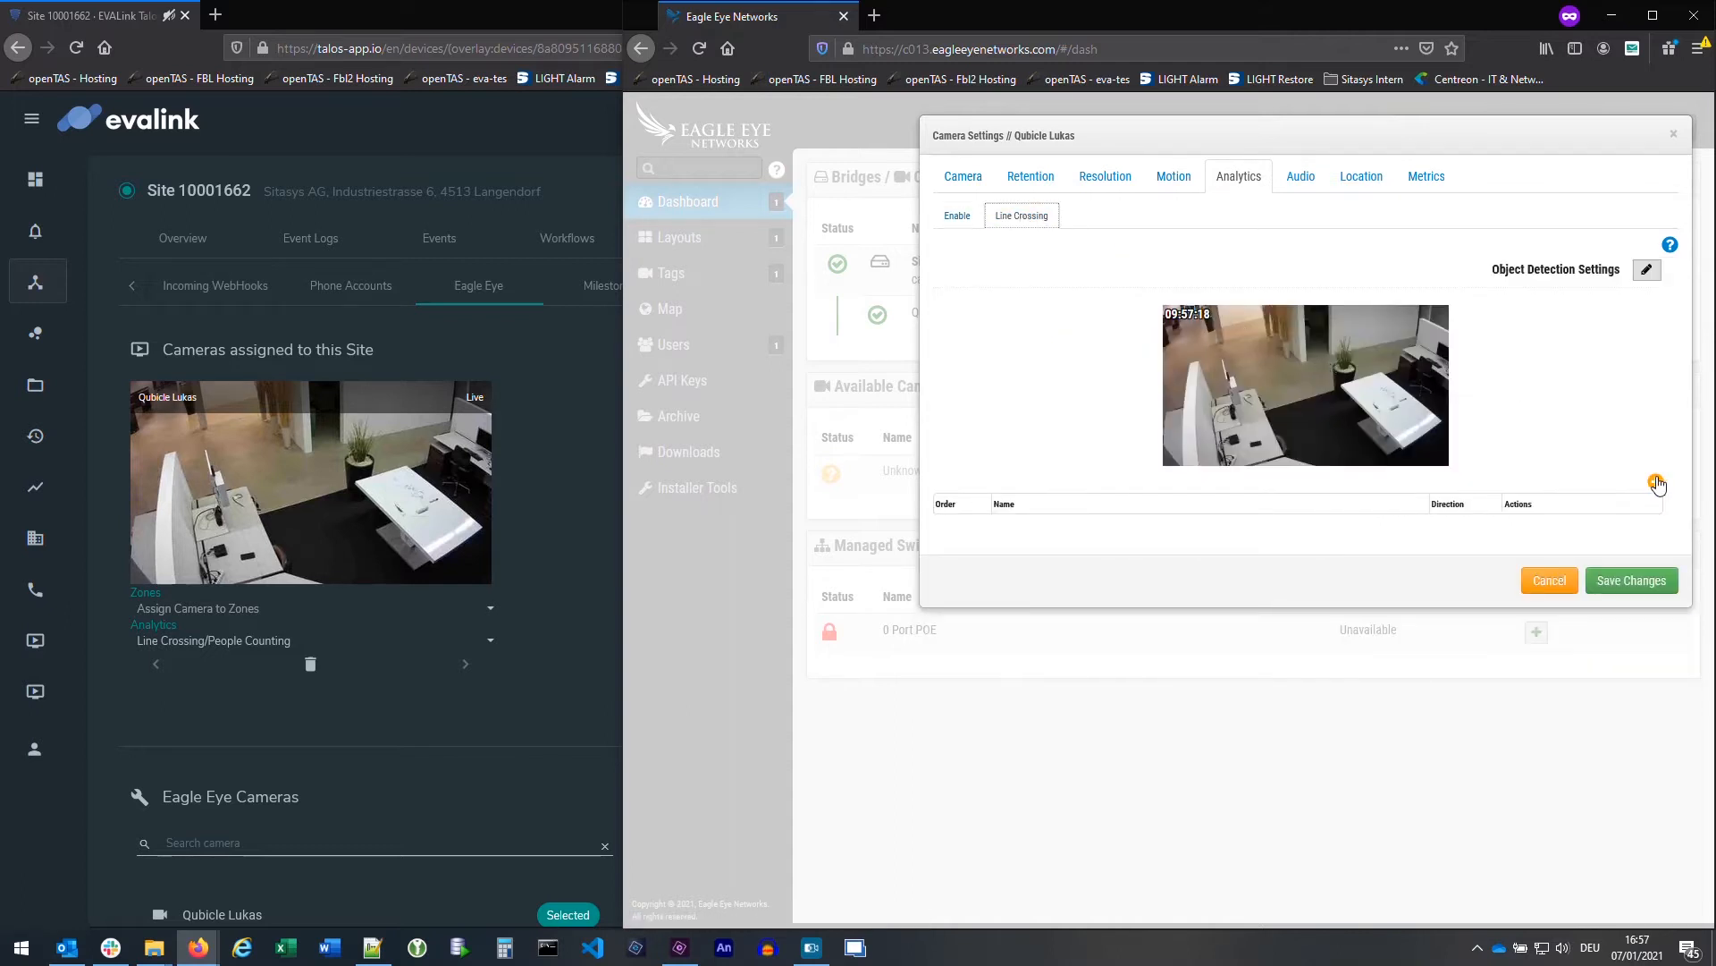
{"action": "left_click", "coordinate": [1656, 482]}
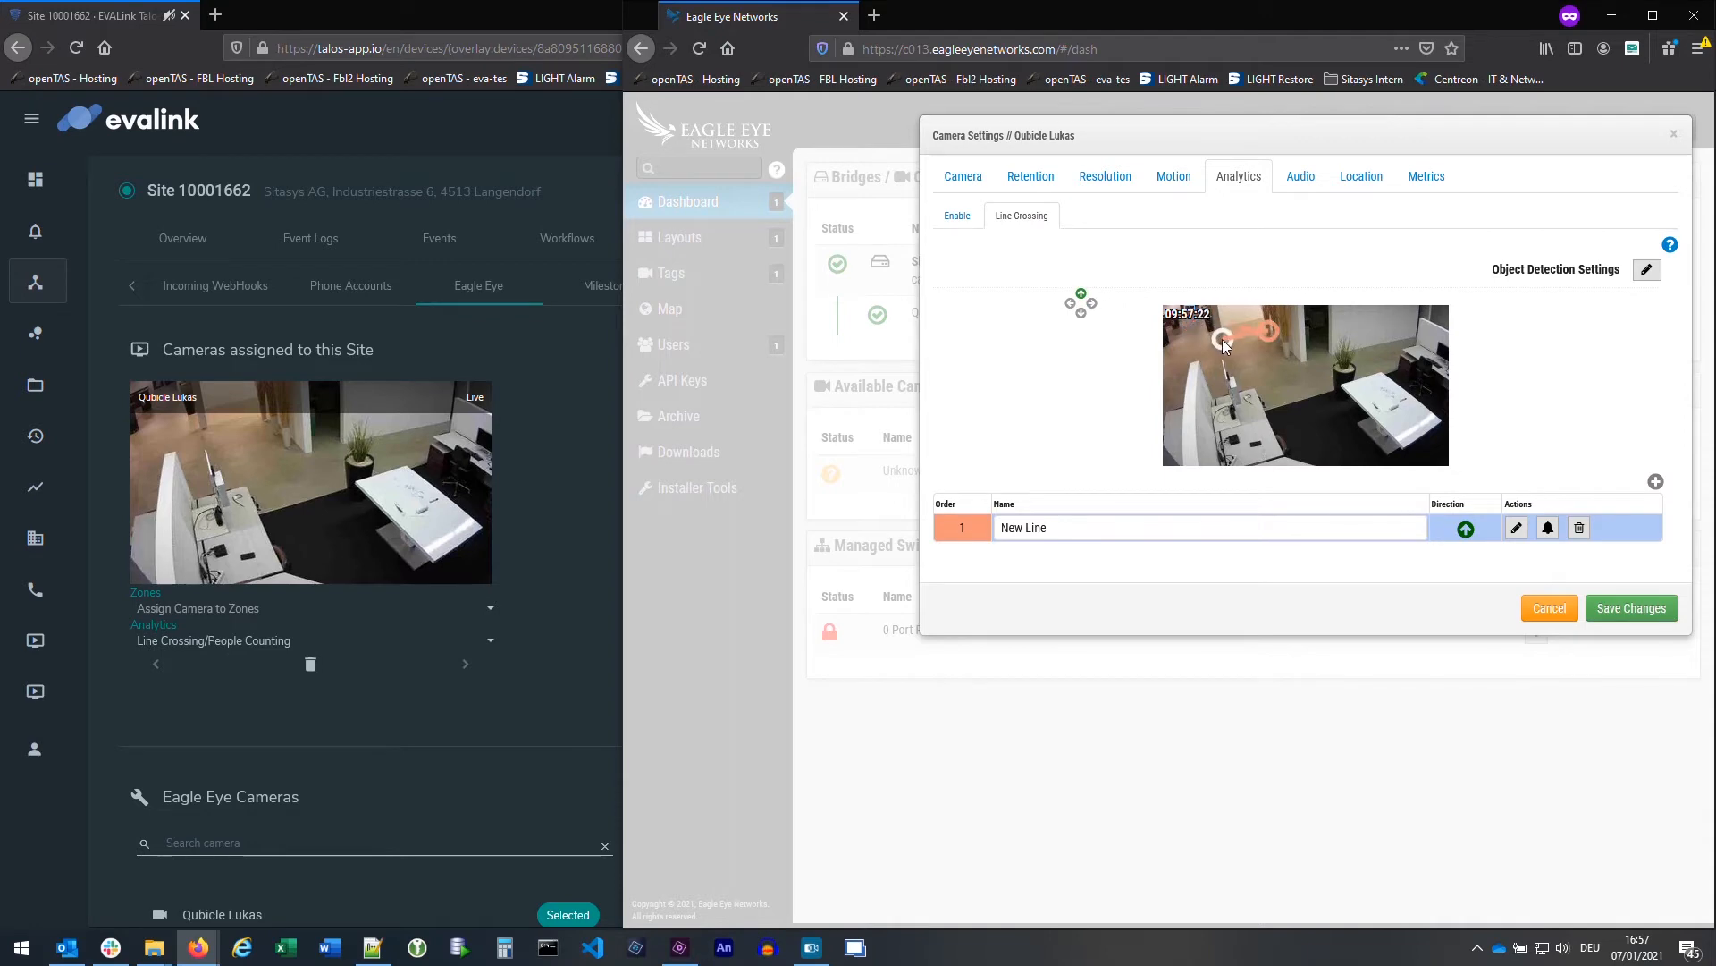
{"action": "left_click", "coordinate": [1464, 528]}
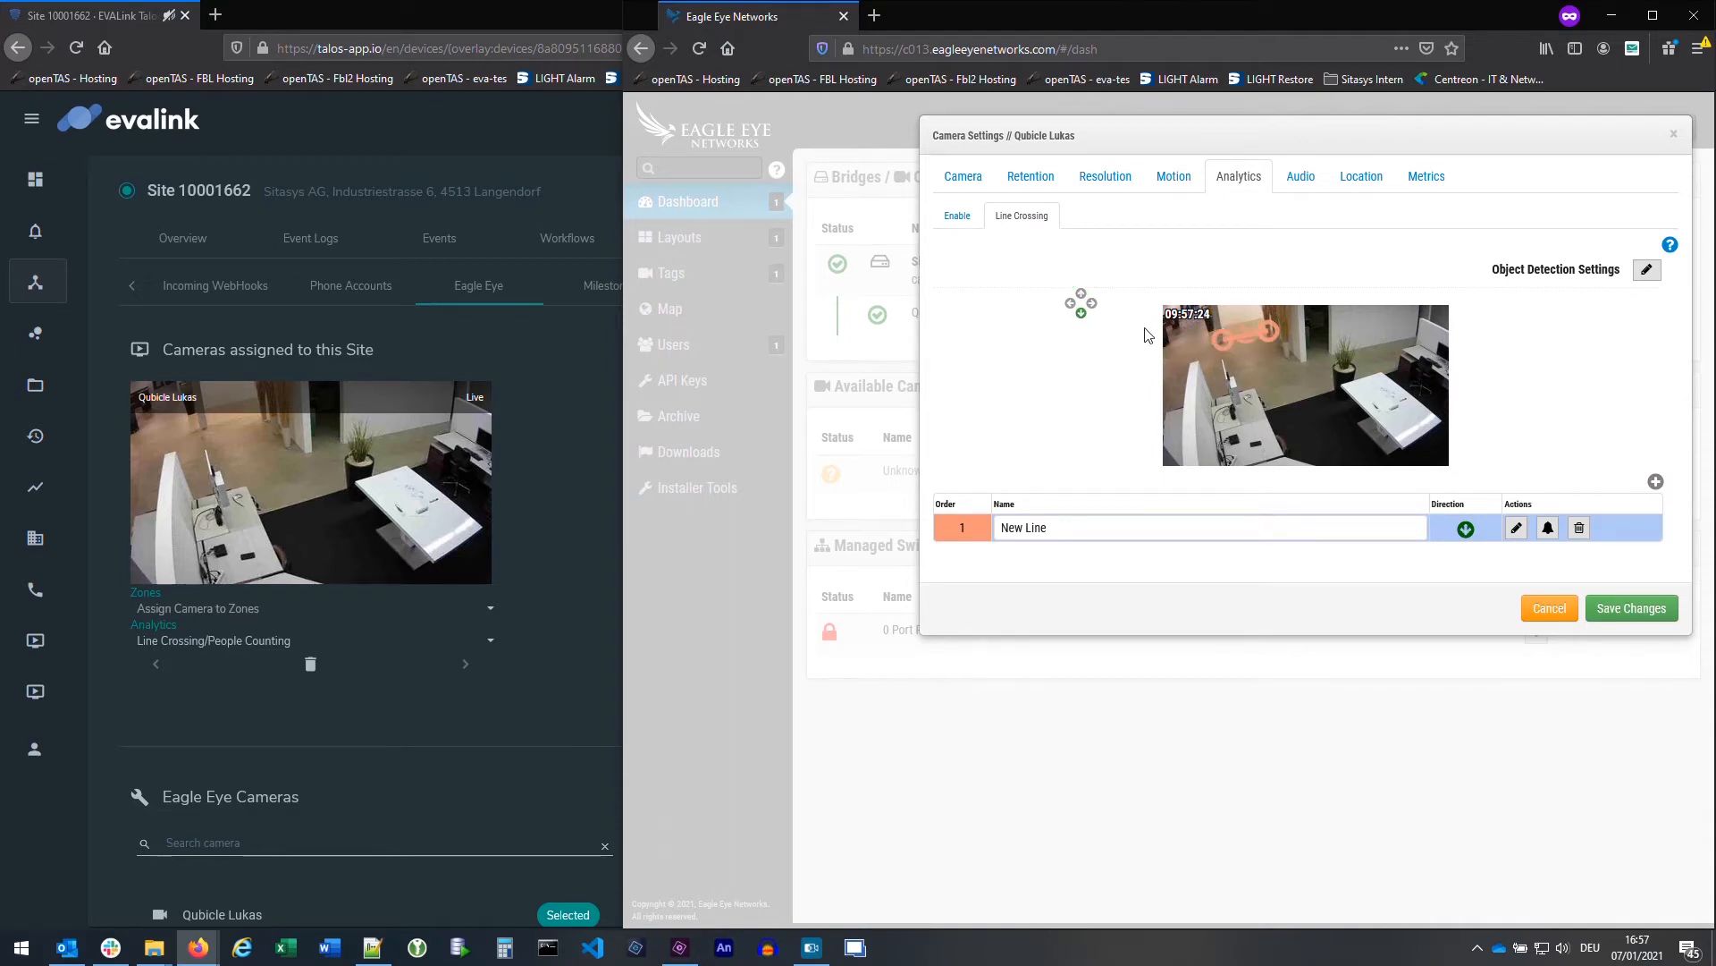
{"action": "left_click", "coordinate": [1466, 528]}
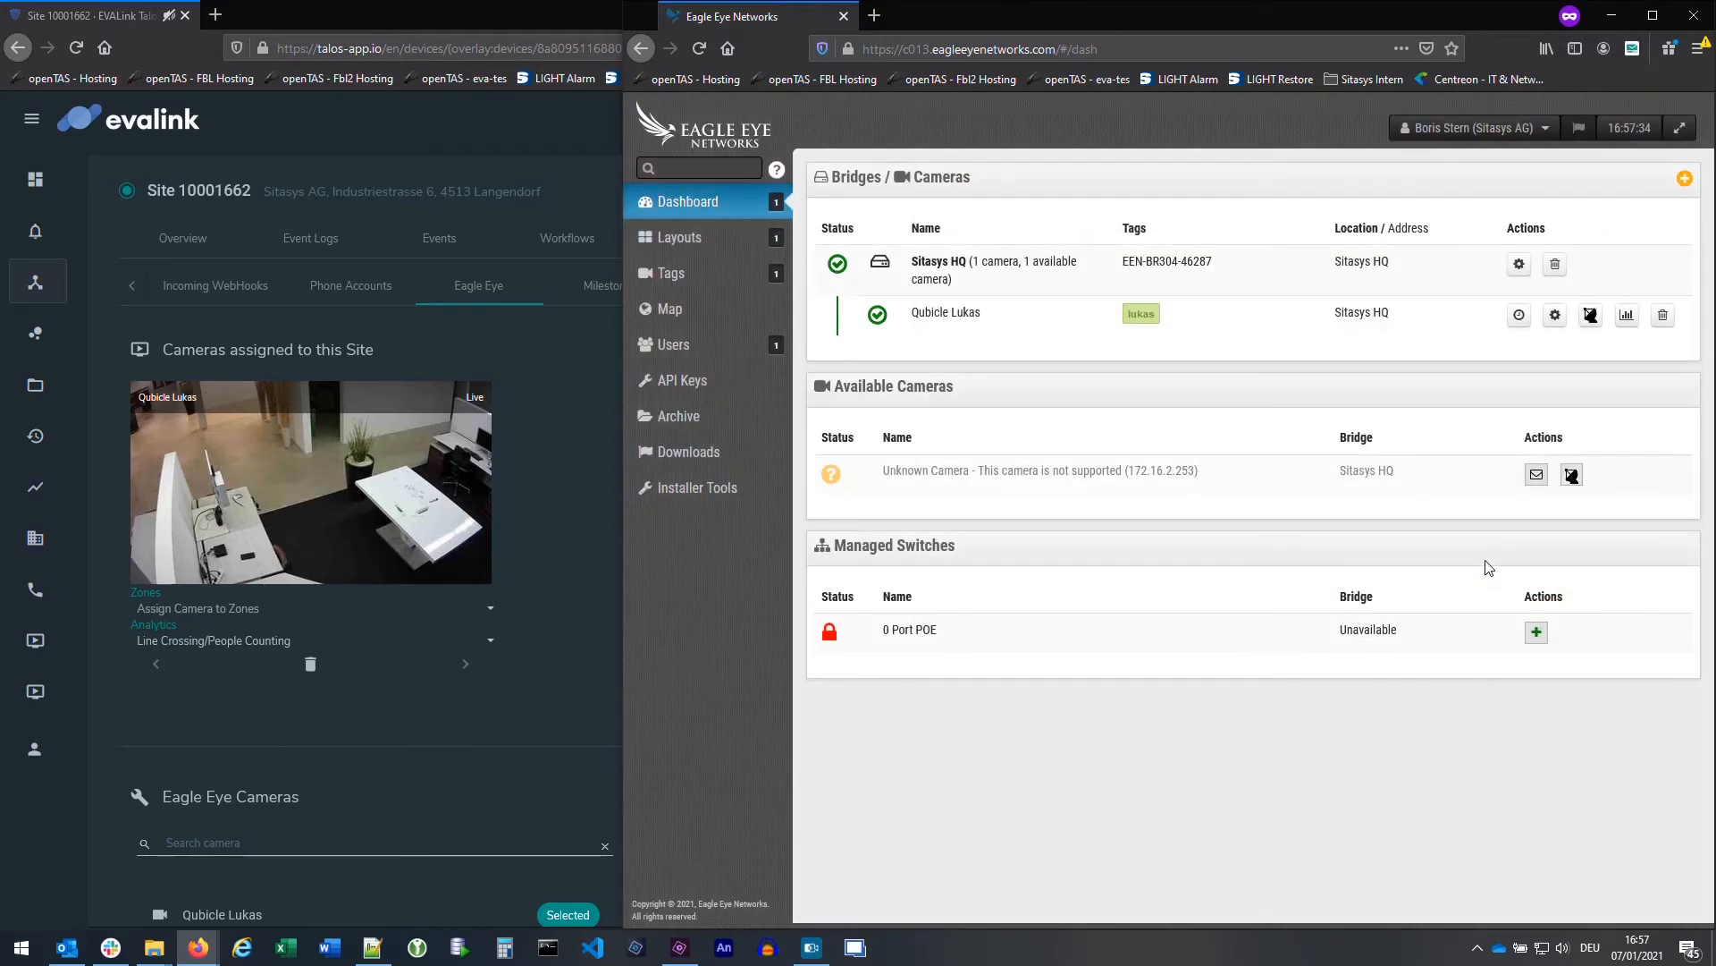
- Reopen the Qubicle Lukas Camera Settings and show its analytics options
{"action": "left_click", "coordinate": [1554, 316]}
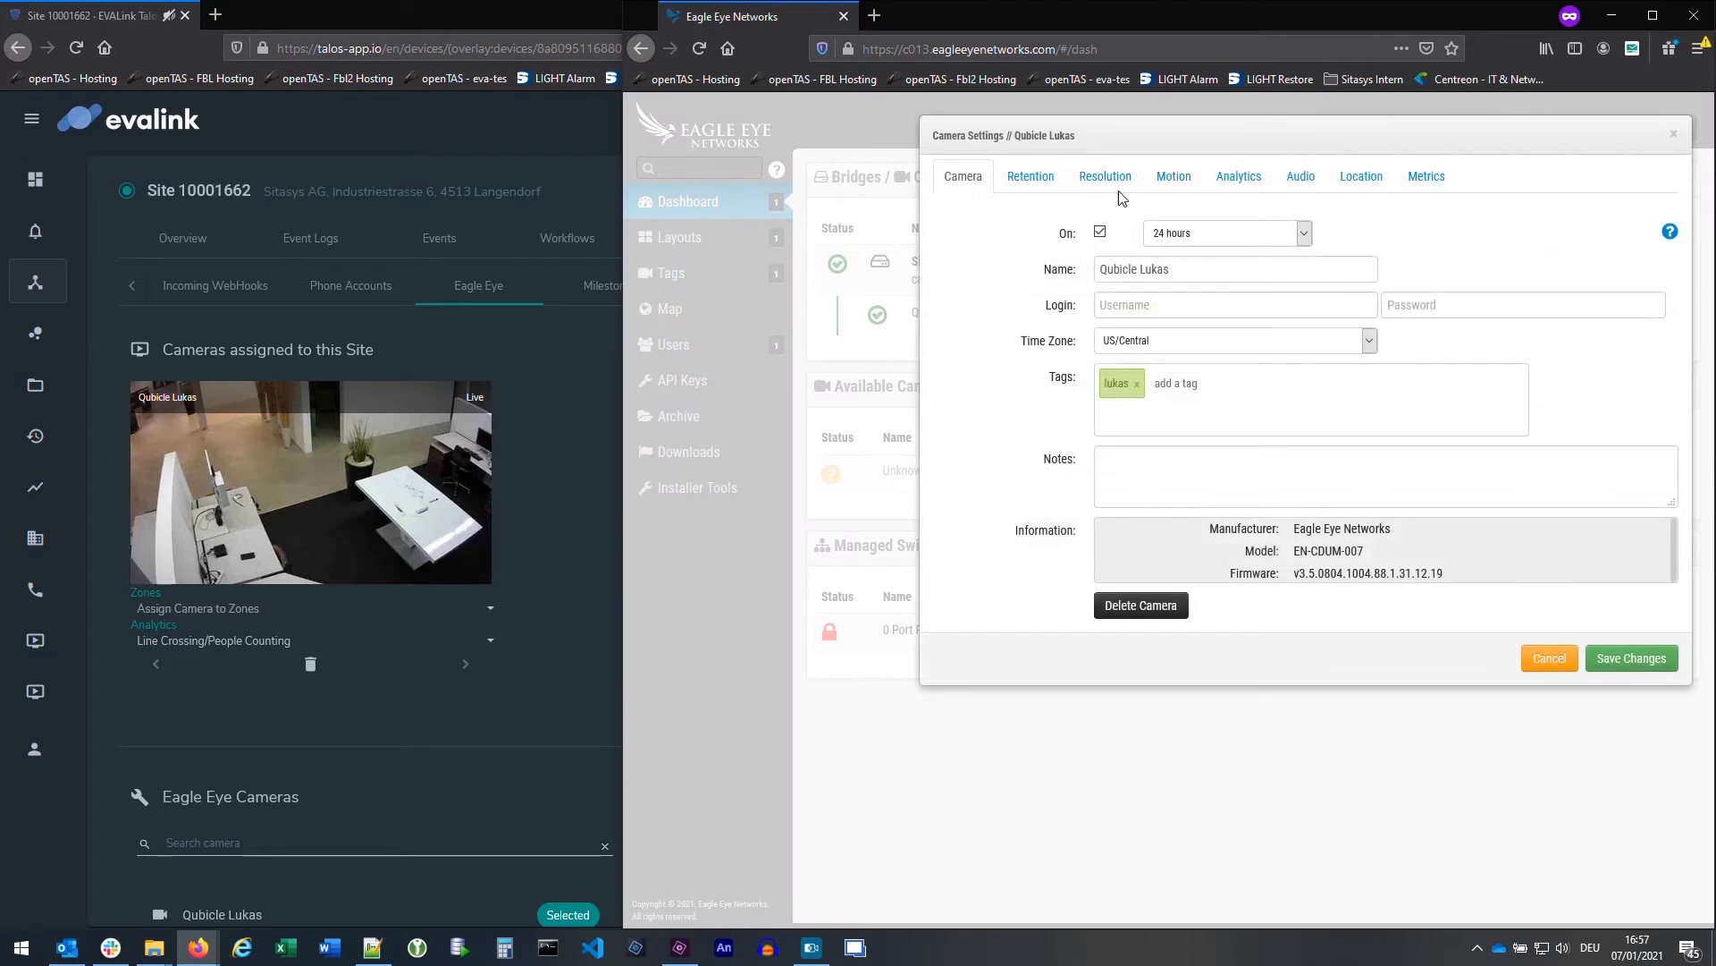
{"action": "left_click", "coordinate": [1239, 175]}
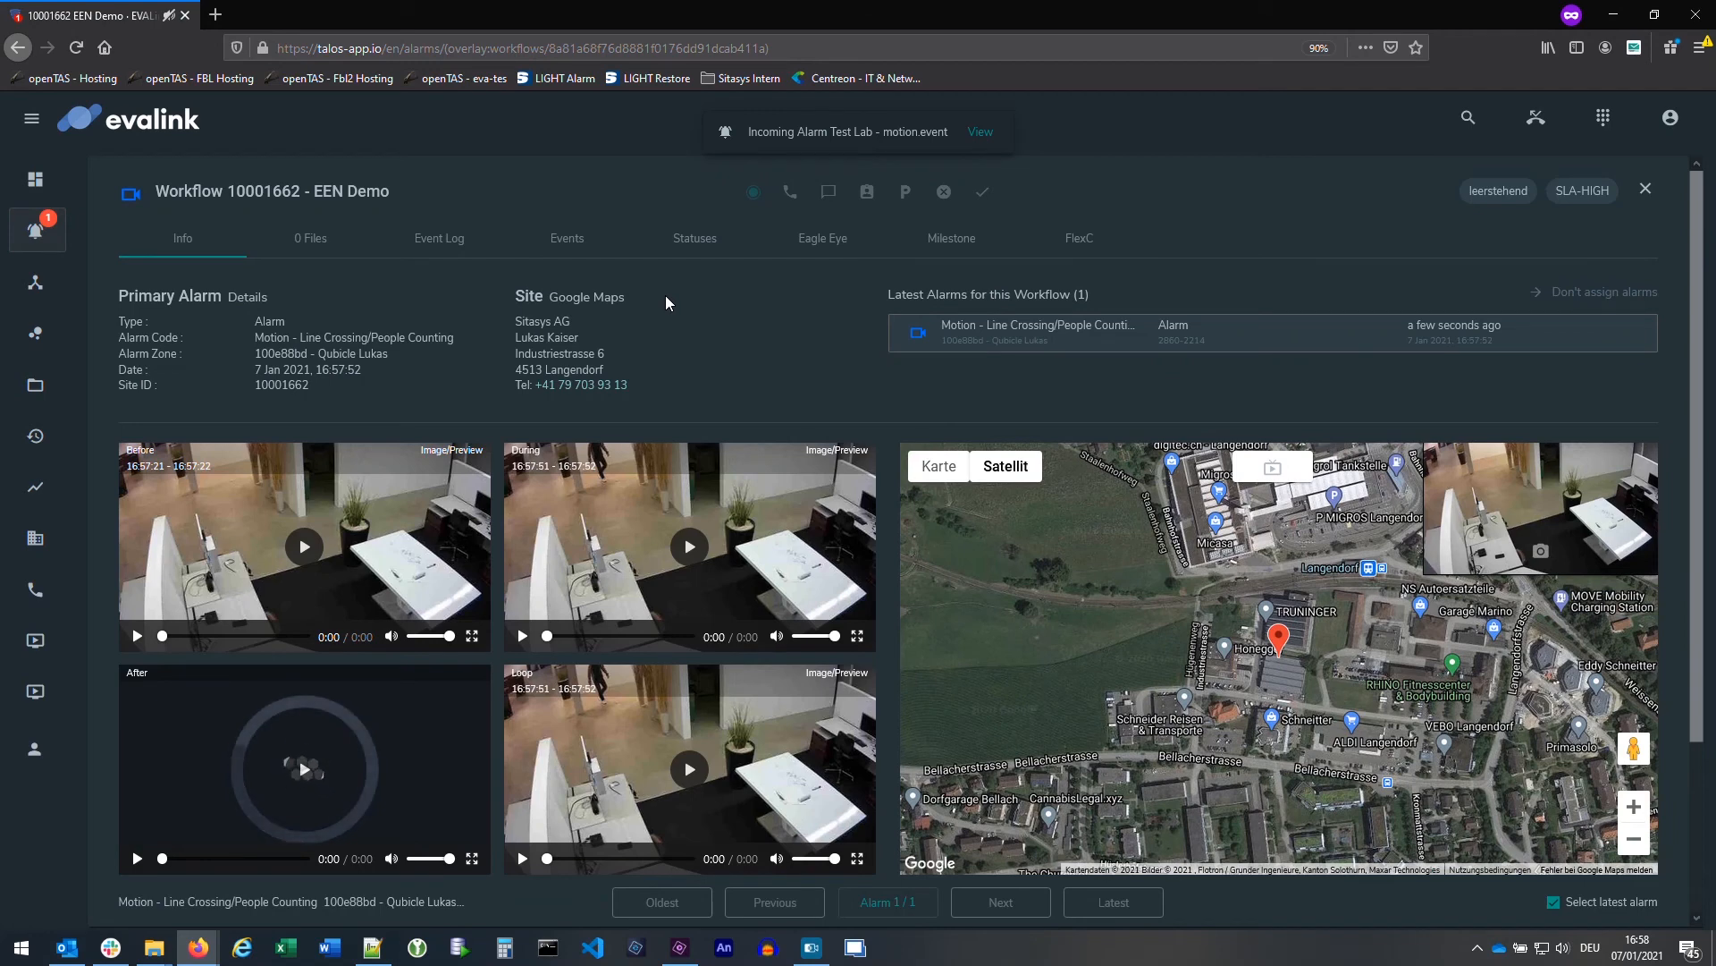
- Scroll the Line Crossing alarm workflow to show the Before, During, After and Loop clips
{"action": "scroll", "scroll_direction": "down", "scroll_amount": 3}
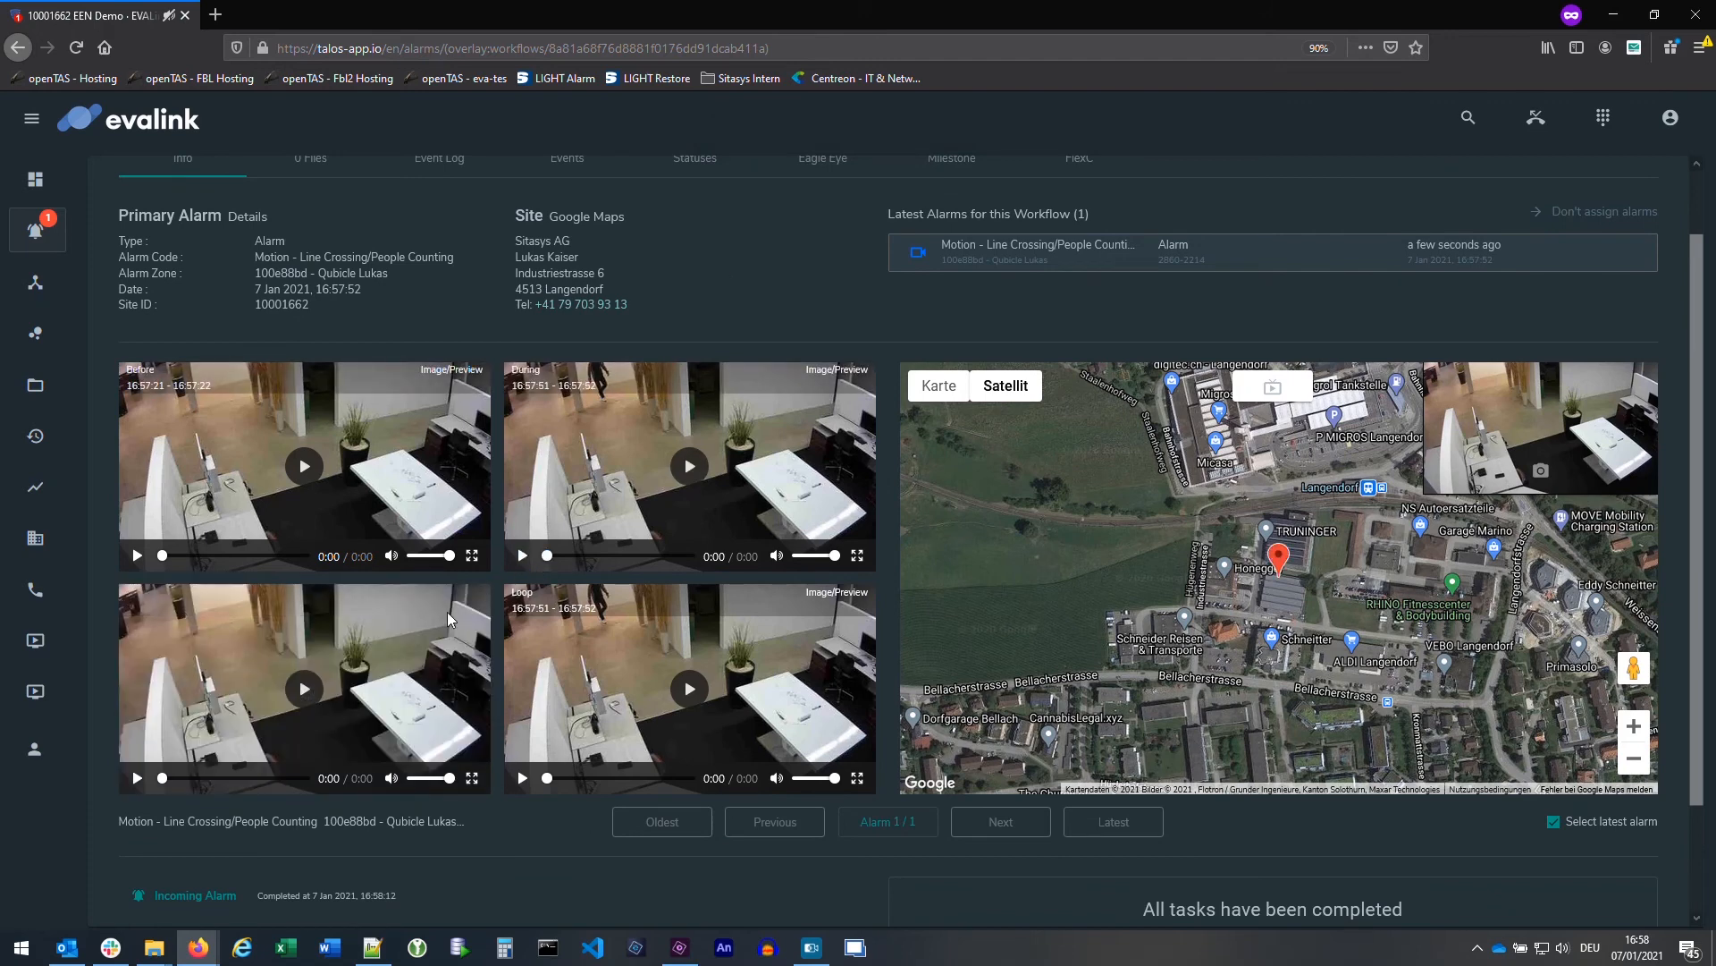
{"action": "scroll", "scroll_direction": "down", "scroll_amount": 3}
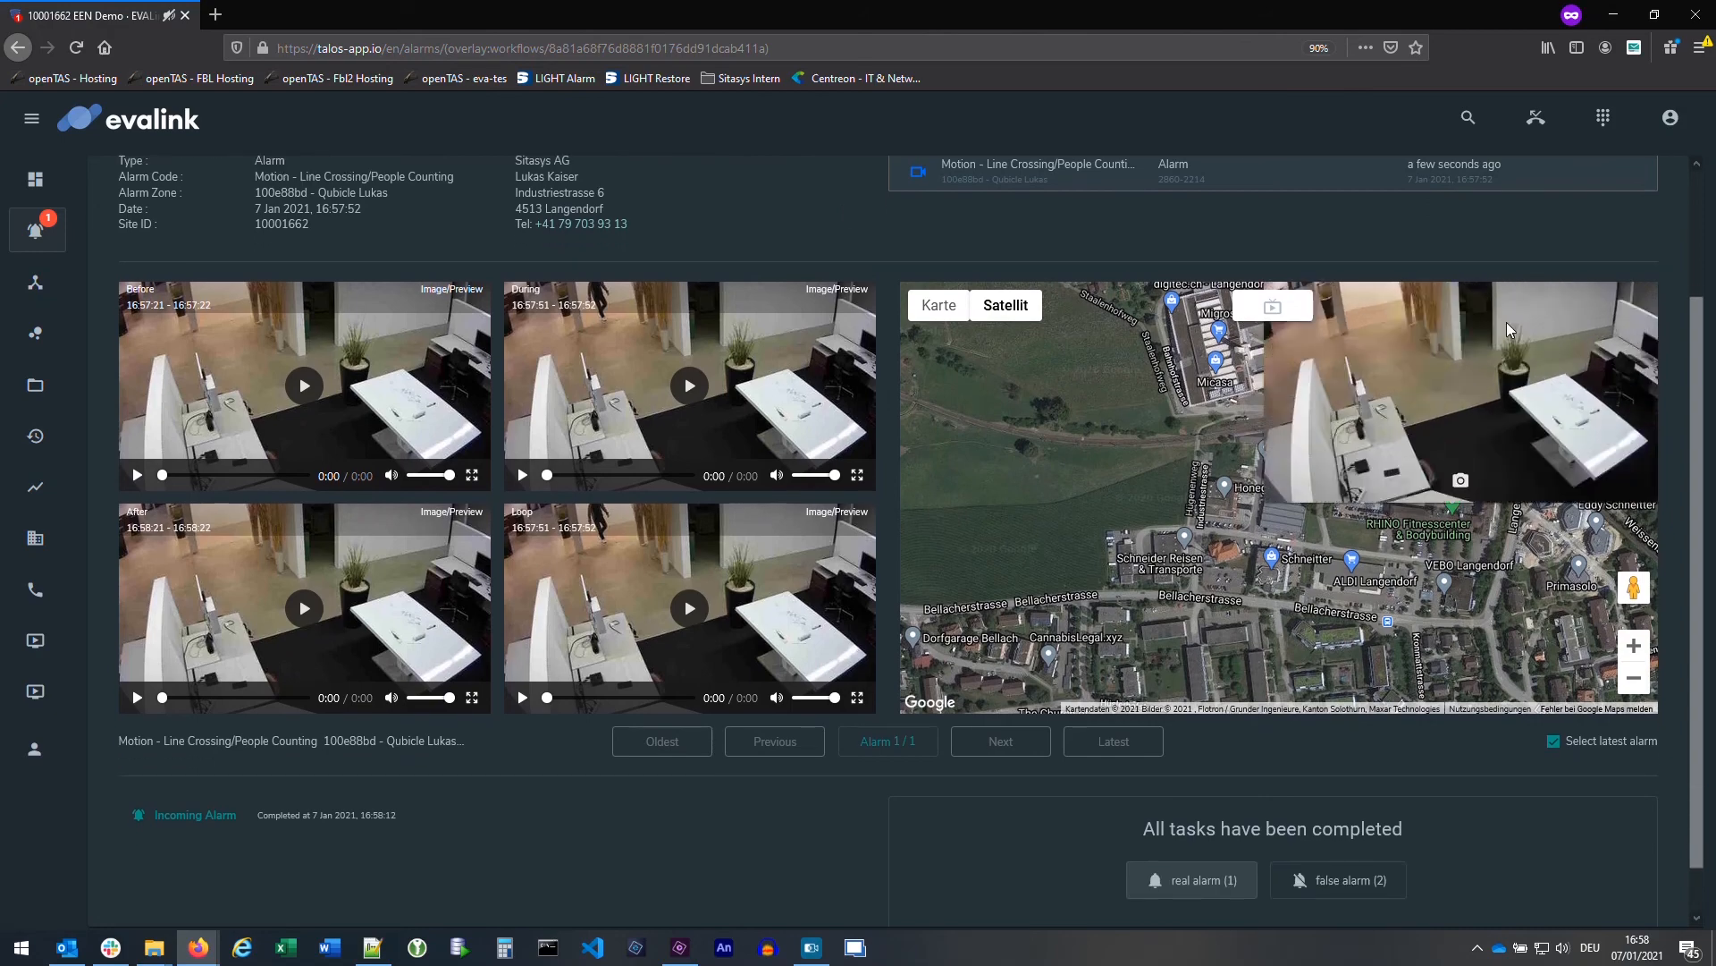